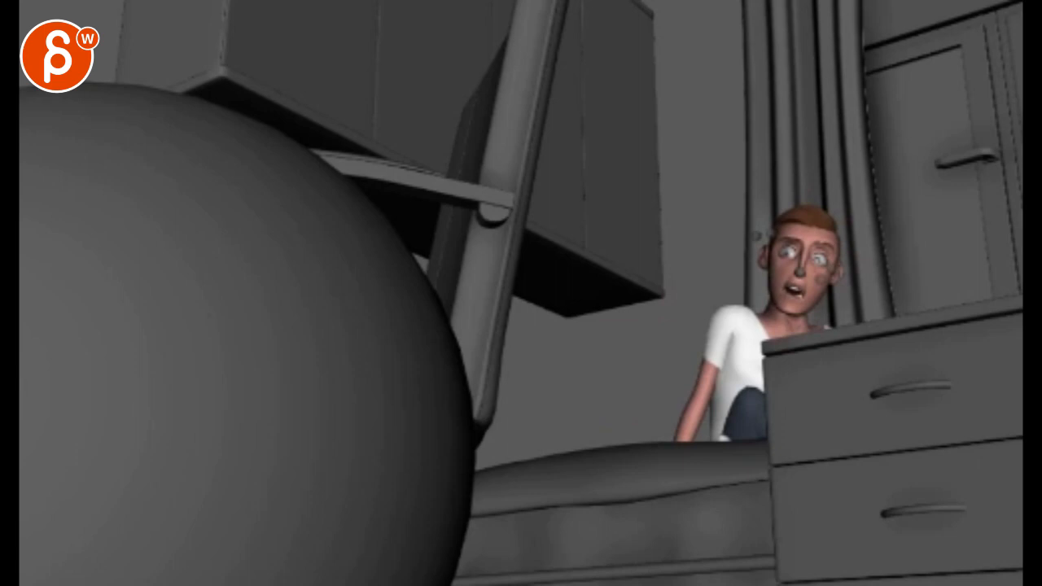
- Scrub the timeline forward to the close-up of the seated character looking downward
left_click_drag(733, 228, 830, 293)
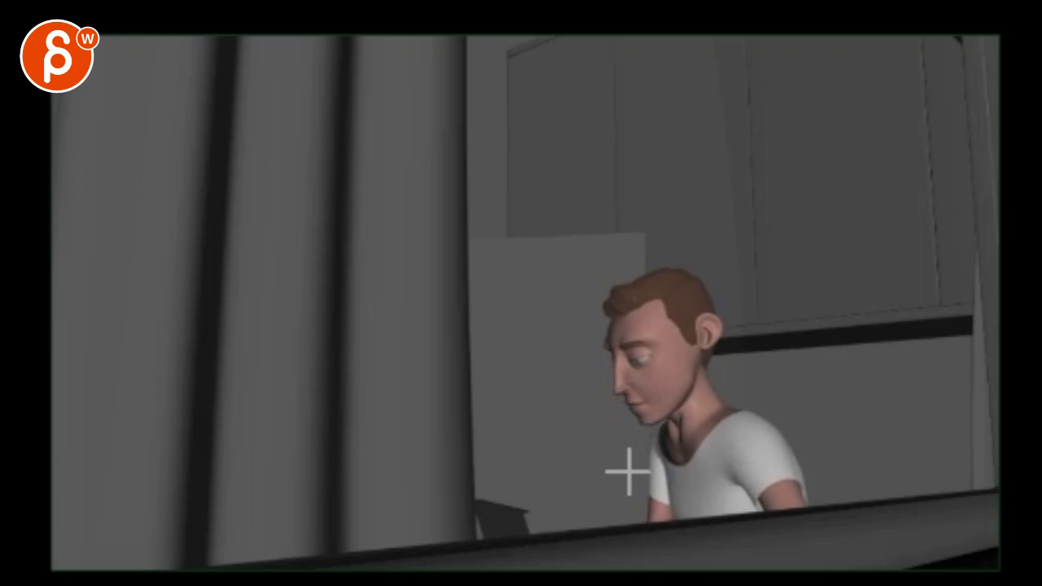
- Sketch red strokes over the character's hands, then a line of action from head to chest
left_click_drag(652, 447, 781, 460)
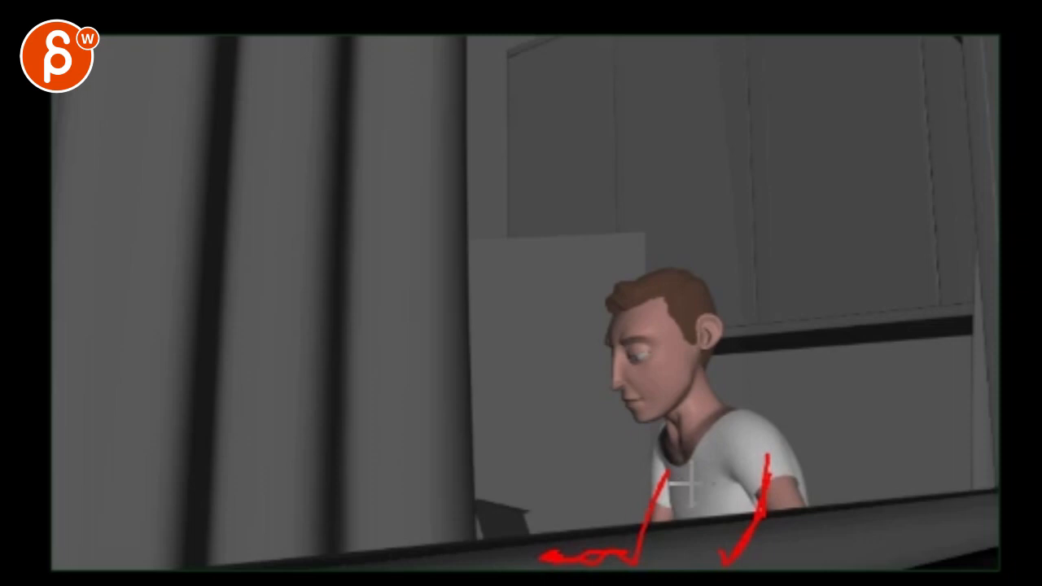
left_click_drag(687, 486, 638, 310)
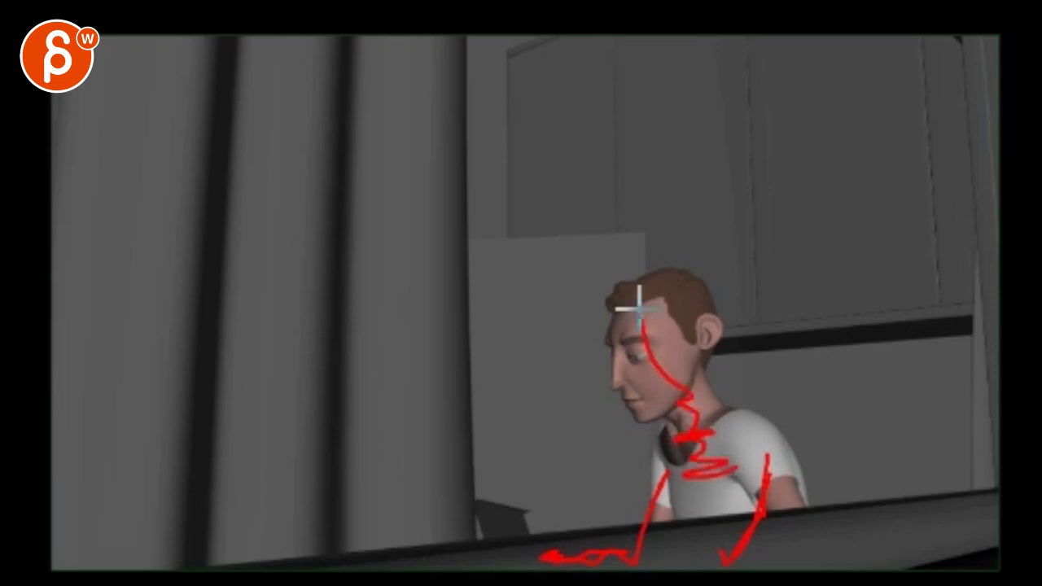
mouse_move(443, 469)
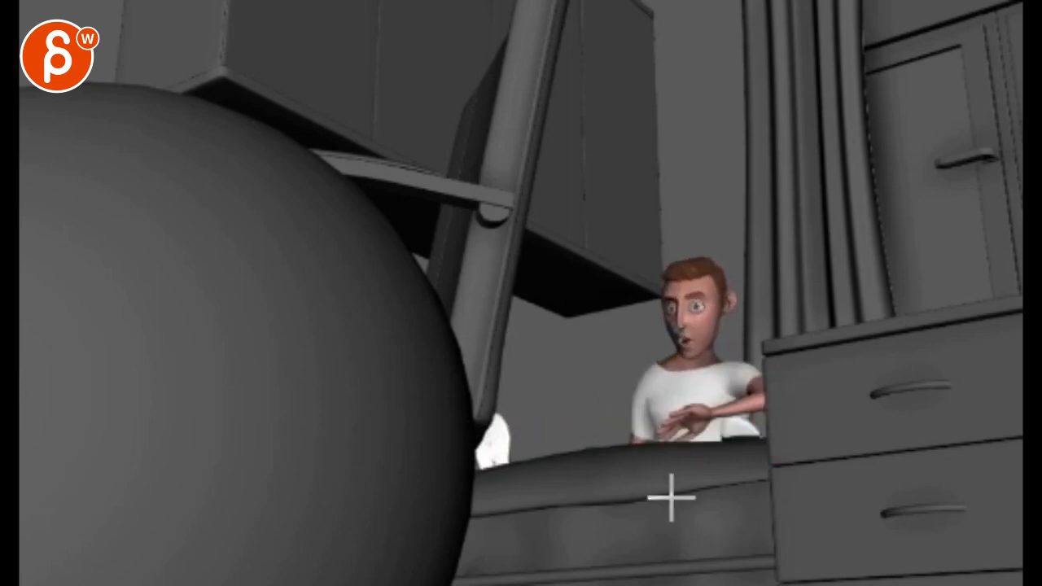
mouse_move(596, 521)
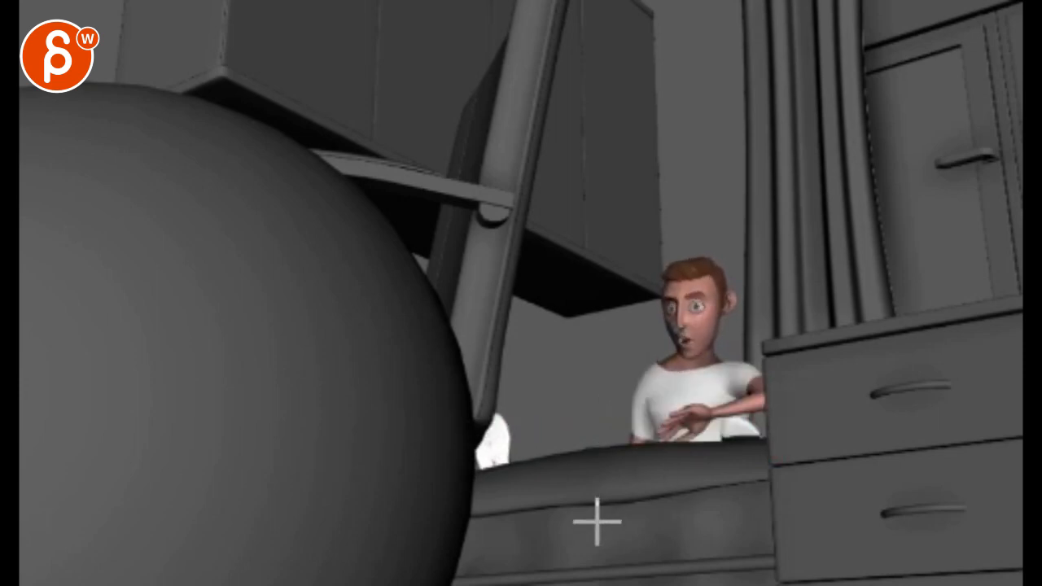